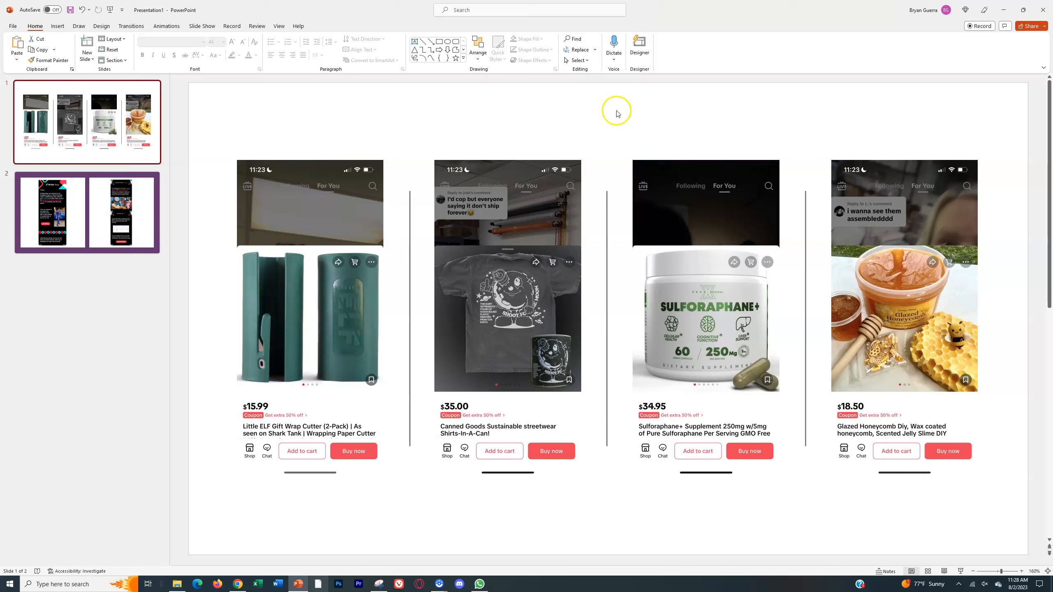
pyautogui.moveTo(529, 116)
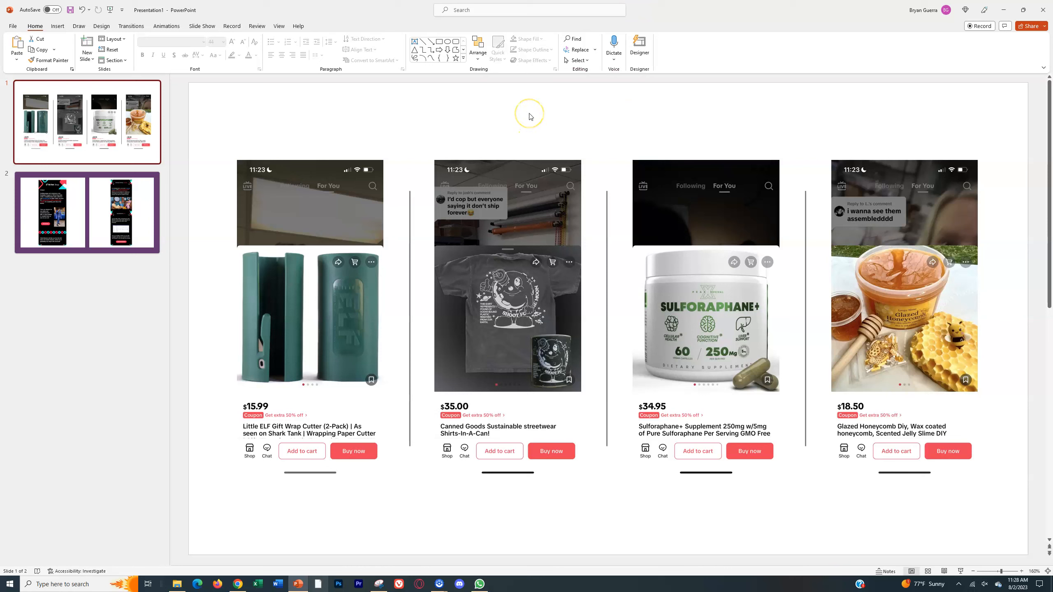
pyautogui.moveTo(314, 258)
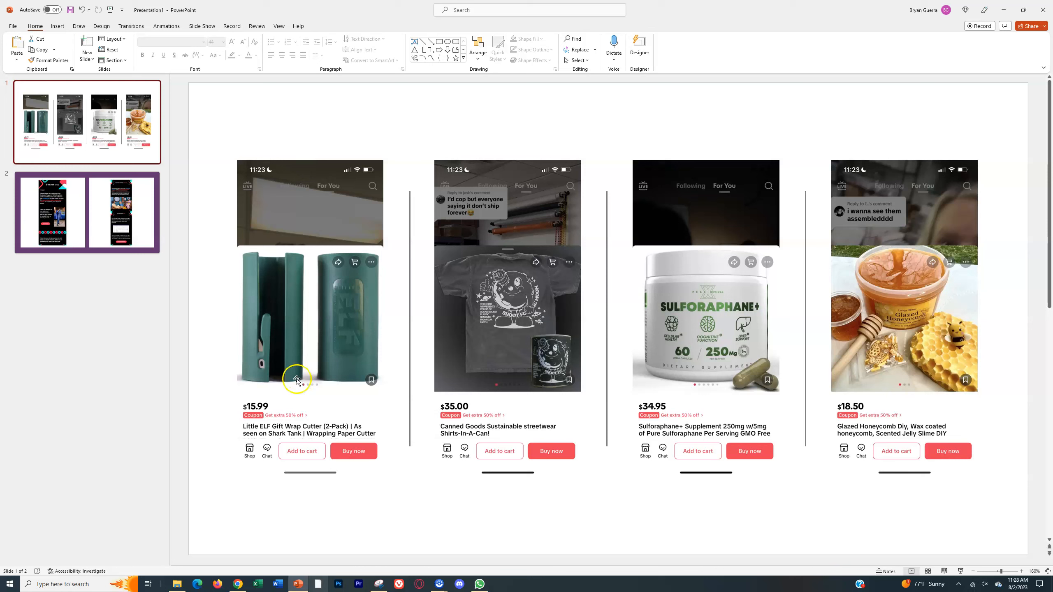
pyautogui.moveTo(270, 392)
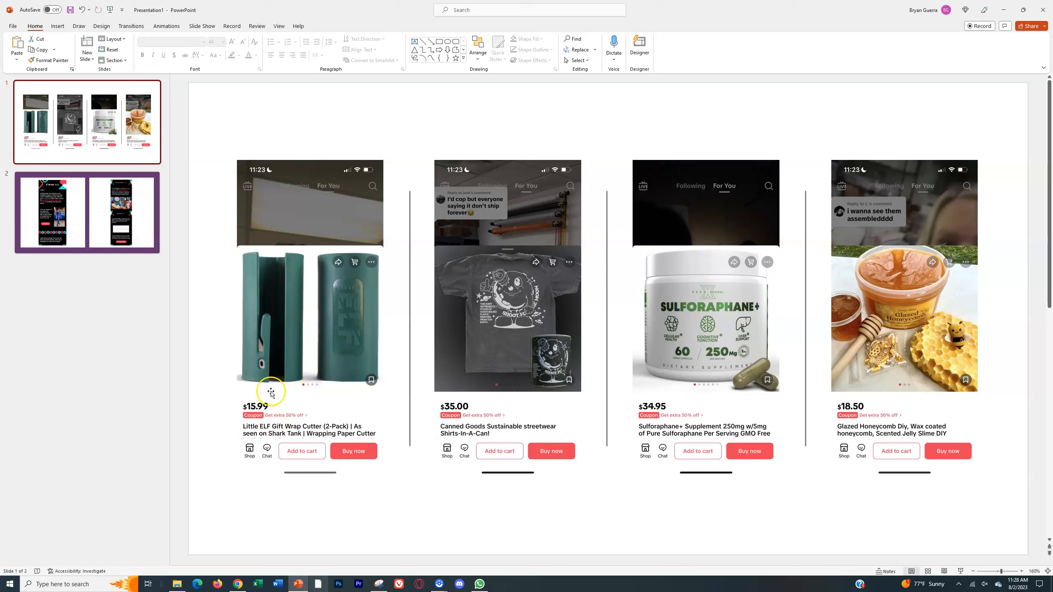
# Select the gift wrap cutter product screenshot on the slide
pyautogui.click(271, 391)
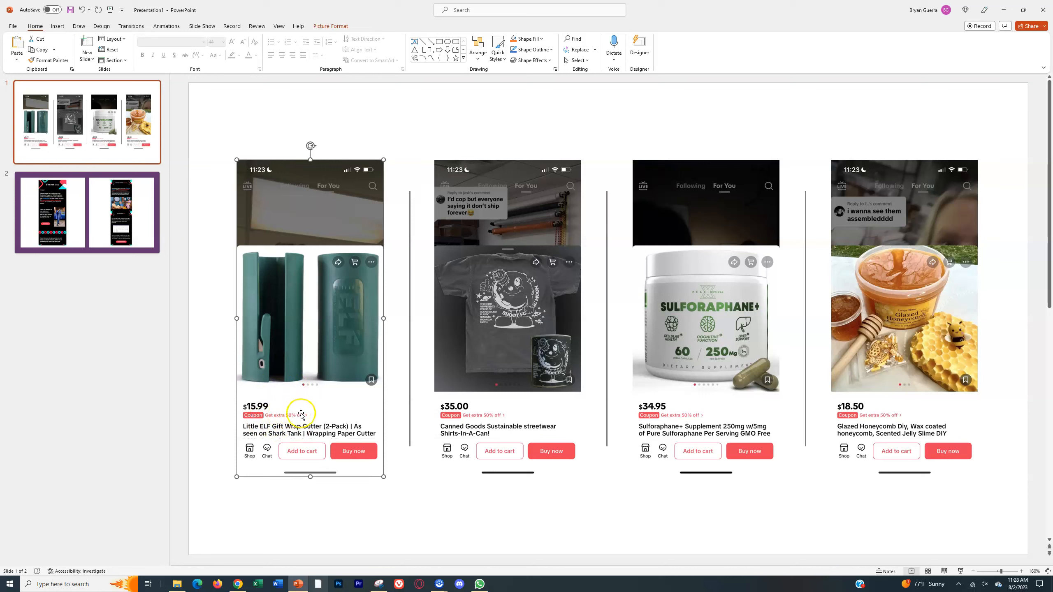
pyautogui.moveTo(279, 411)
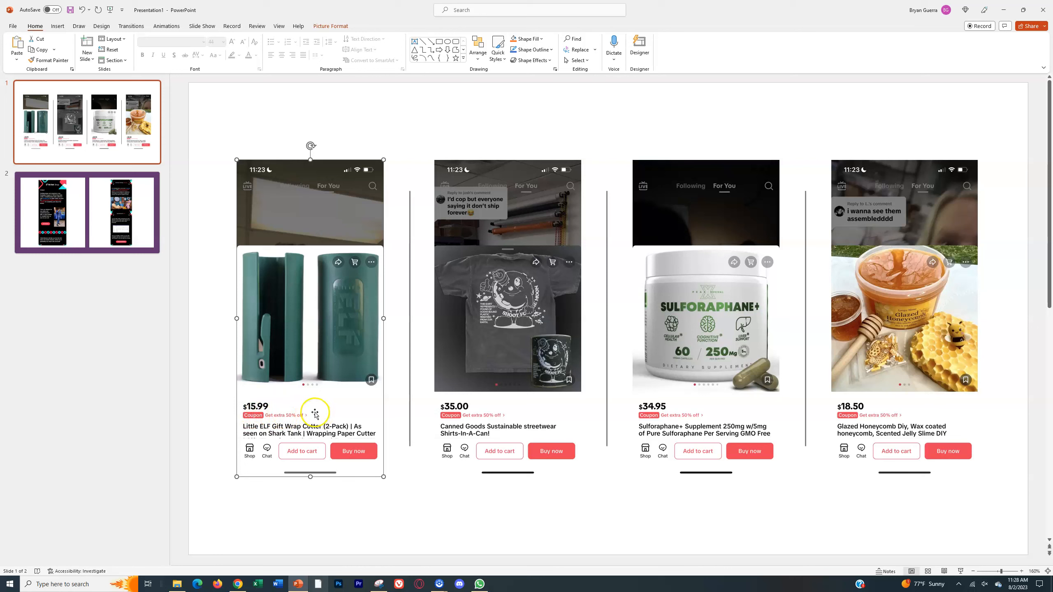
pyautogui.moveTo(495, 414)
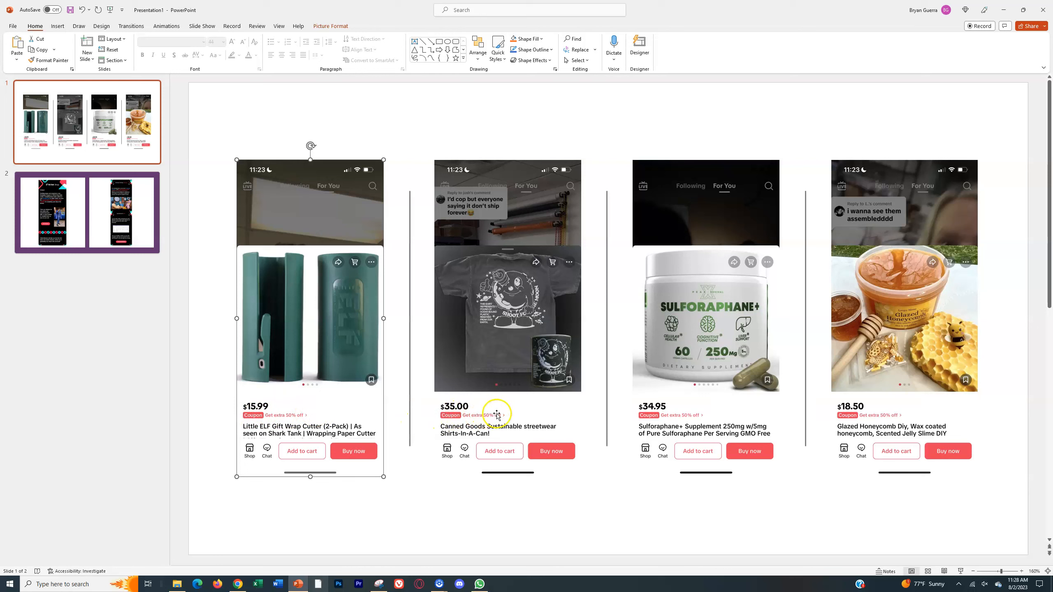
pyautogui.moveTo(822, 419)
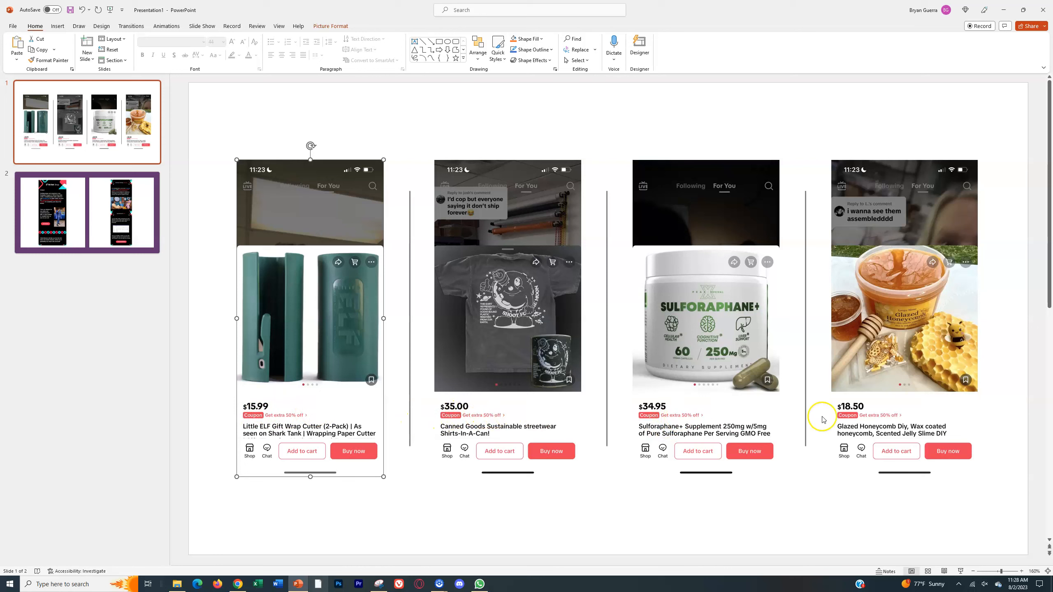
pyautogui.moveTo(860, 416)
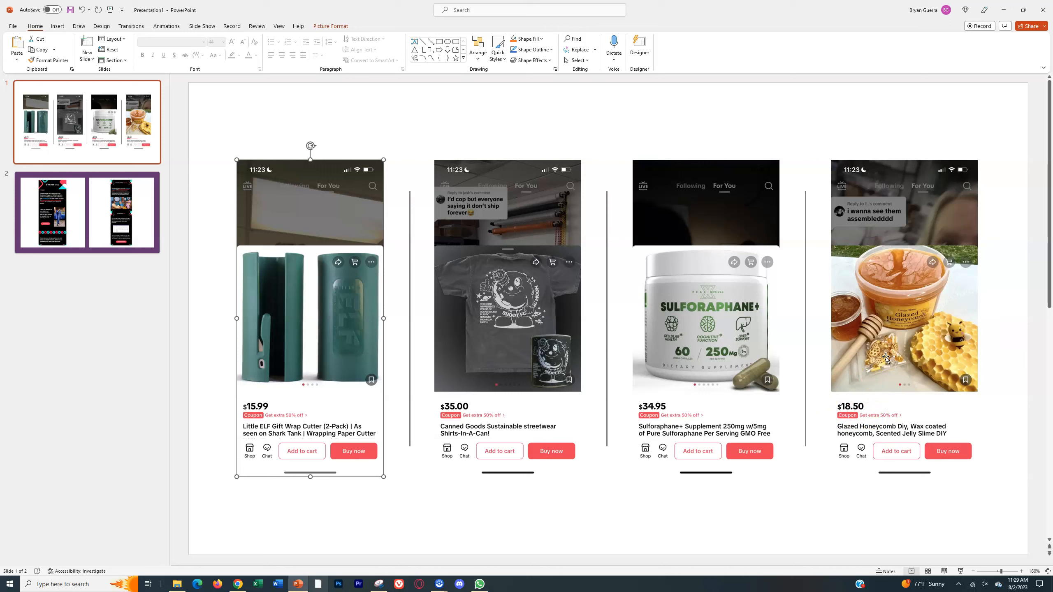
pyautogui.moveTo(725, 146)
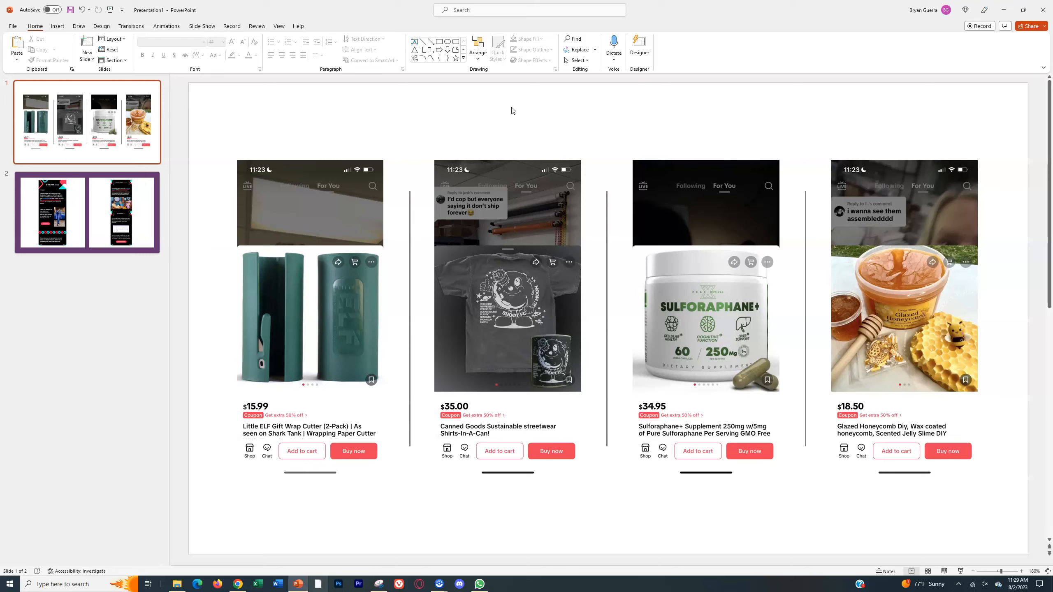
pyautogui.moveTo(197, 188)
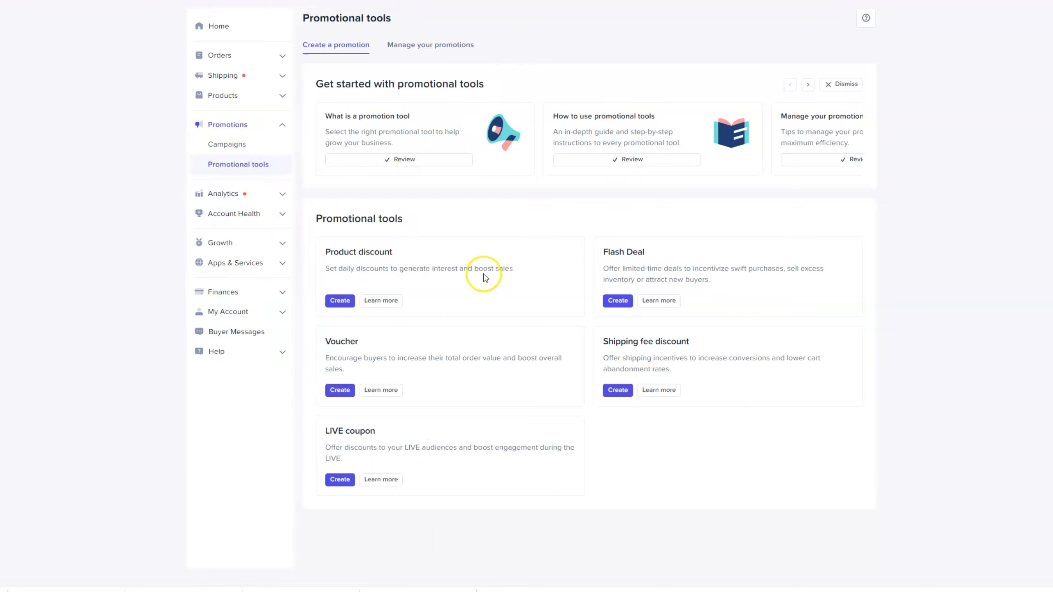
pyautogui.moveTo(433, 245)
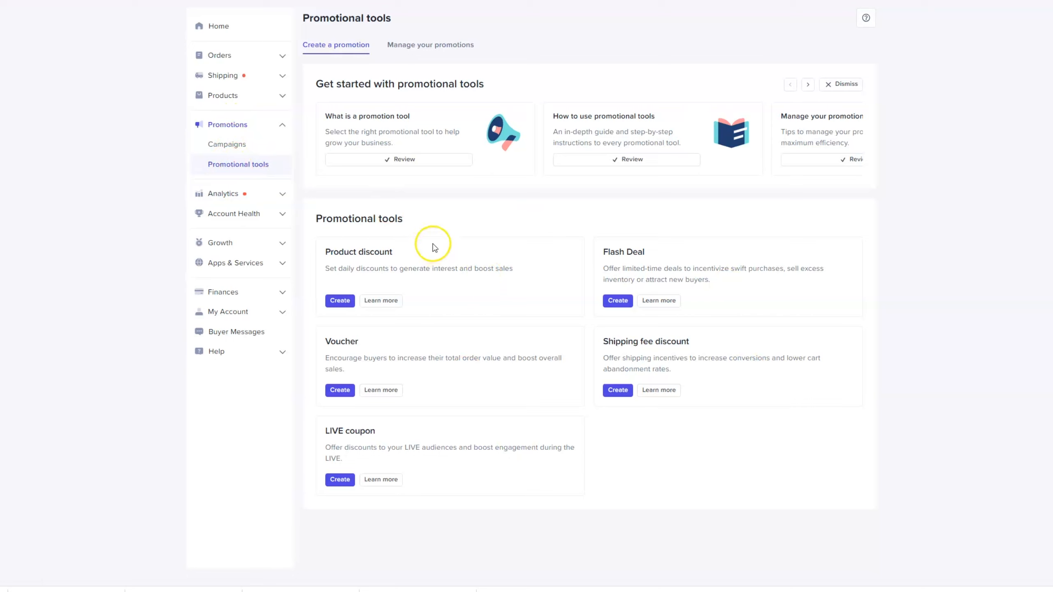
pyautogui.moveTo(648, 254)
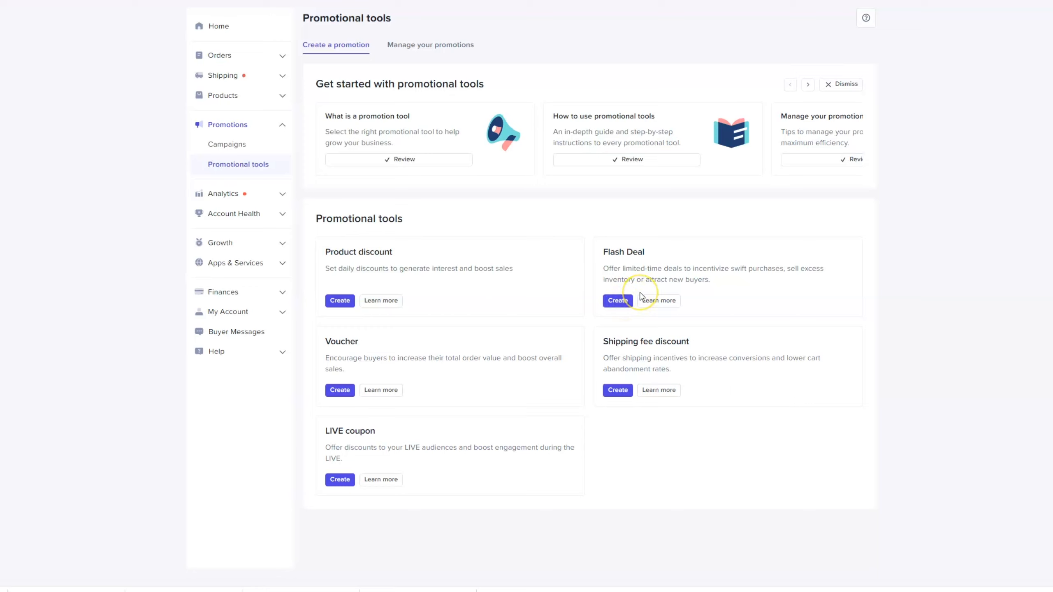
pyautogui.moveTo(639, 295)
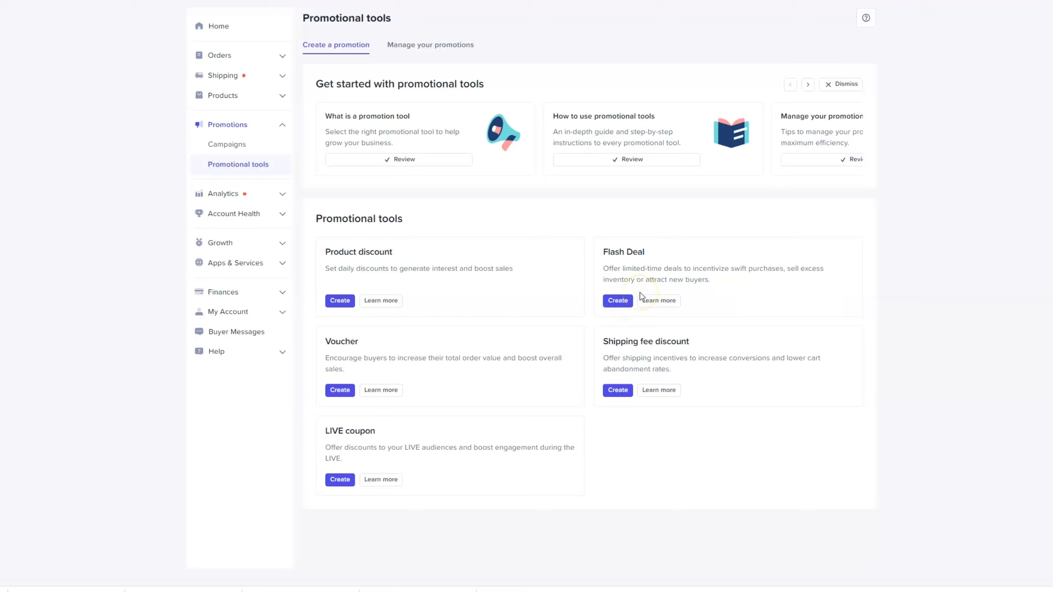
pyautogui.moveTo(611, 344)
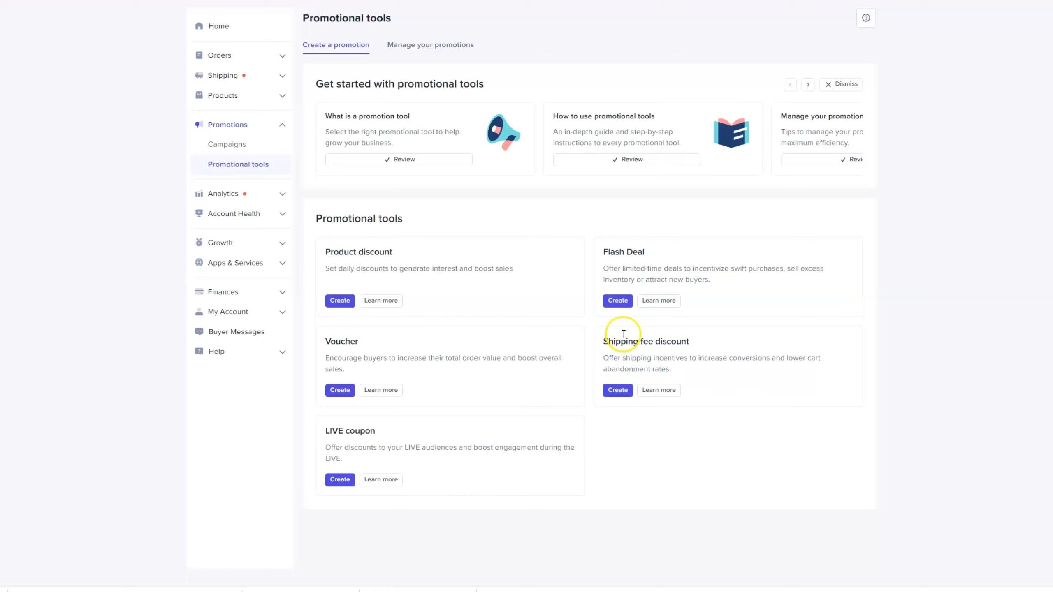
pyautogui.moveTo(631, 254)
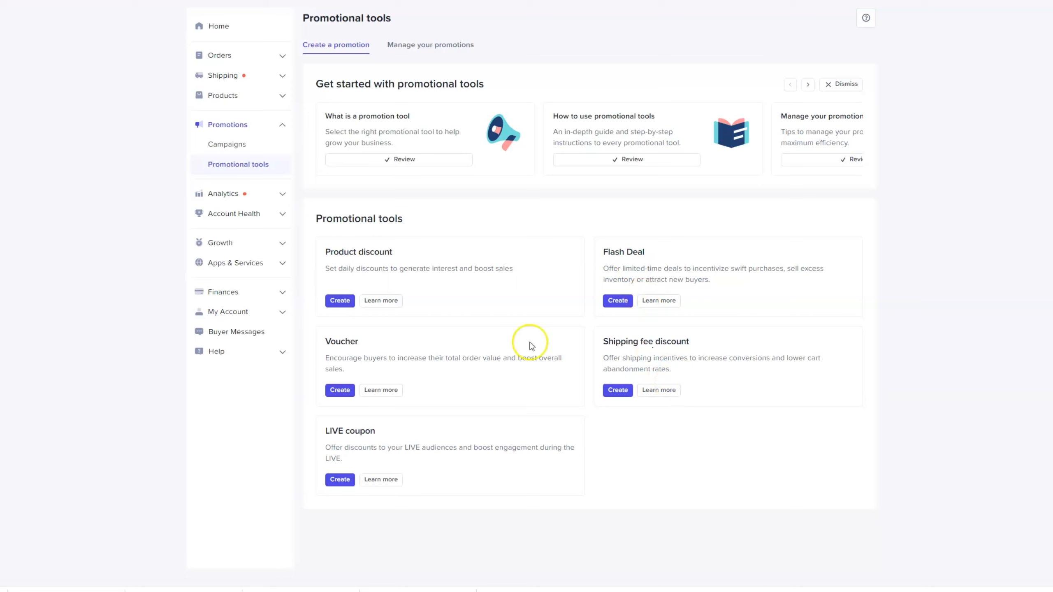
pyautogui.moveTo(338, 267)
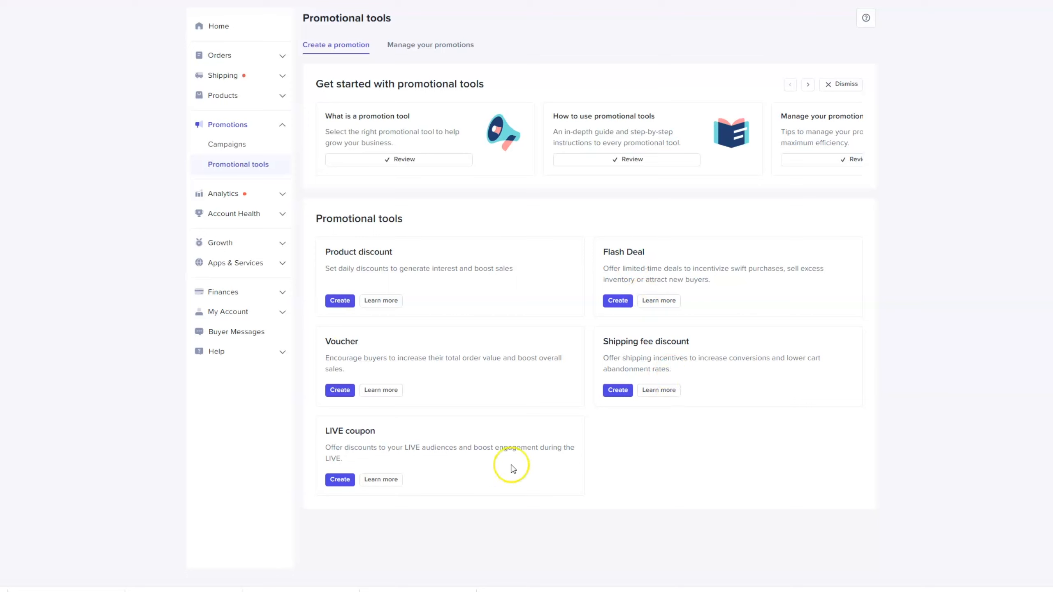
pyautogui.moveTo(593, 345)
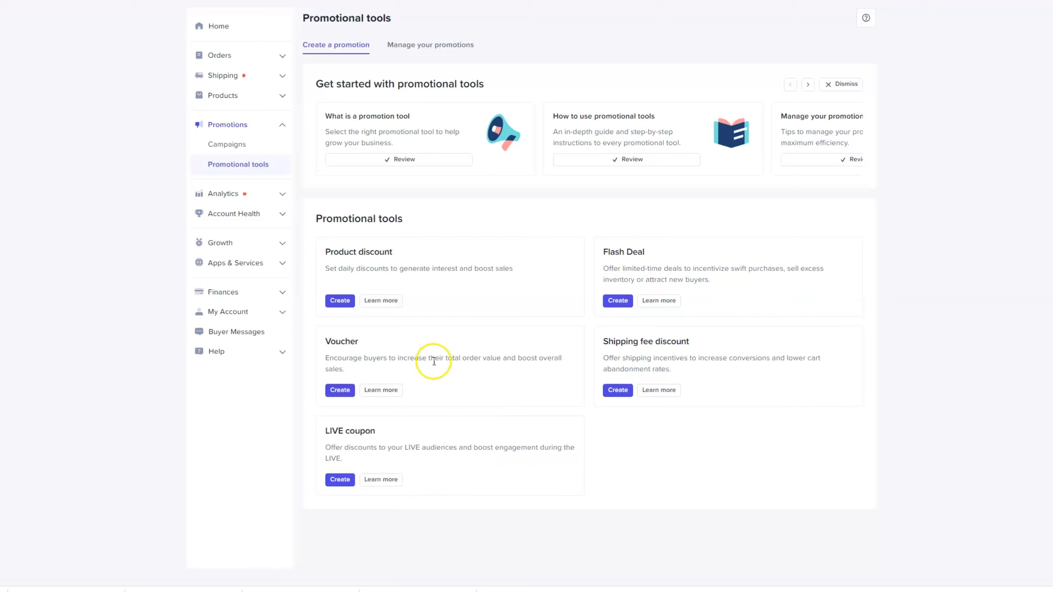
pyautogui.moveTo(394, 293)
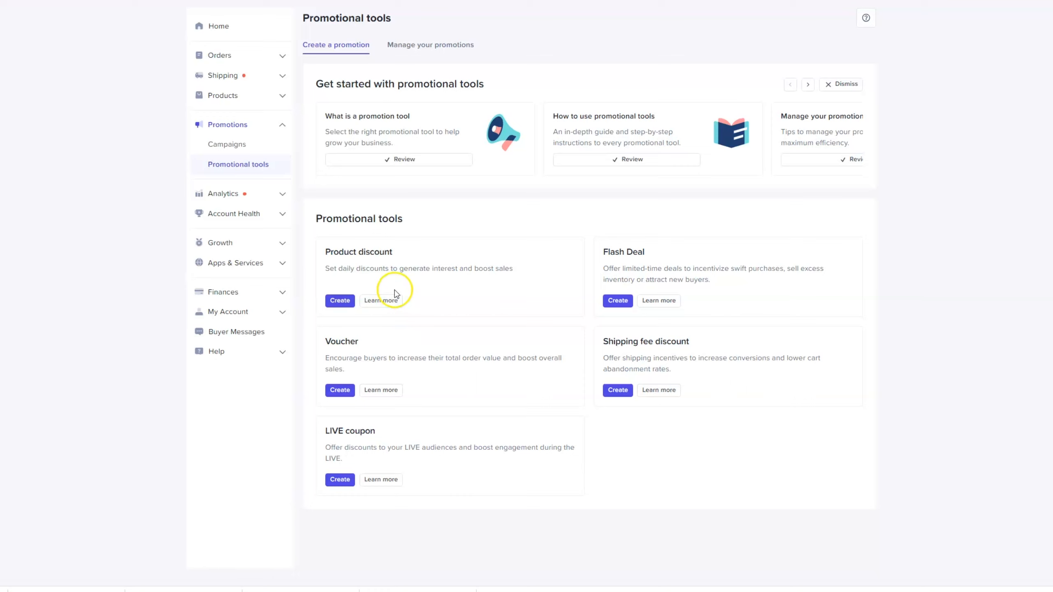
pyautogui.moveTo(638, 352)
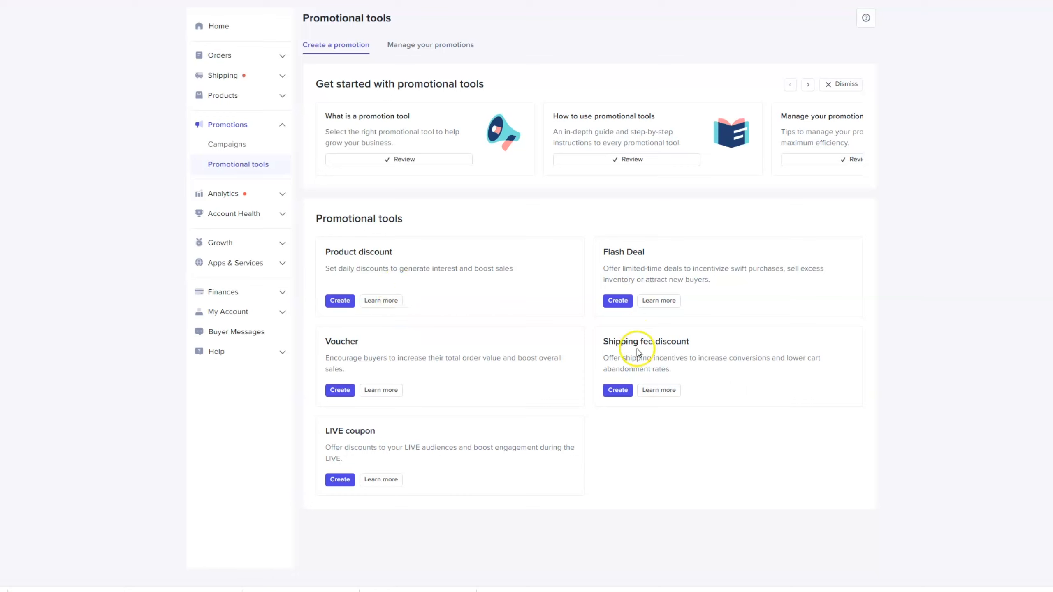
pyautogui.moveTo(638, 353)
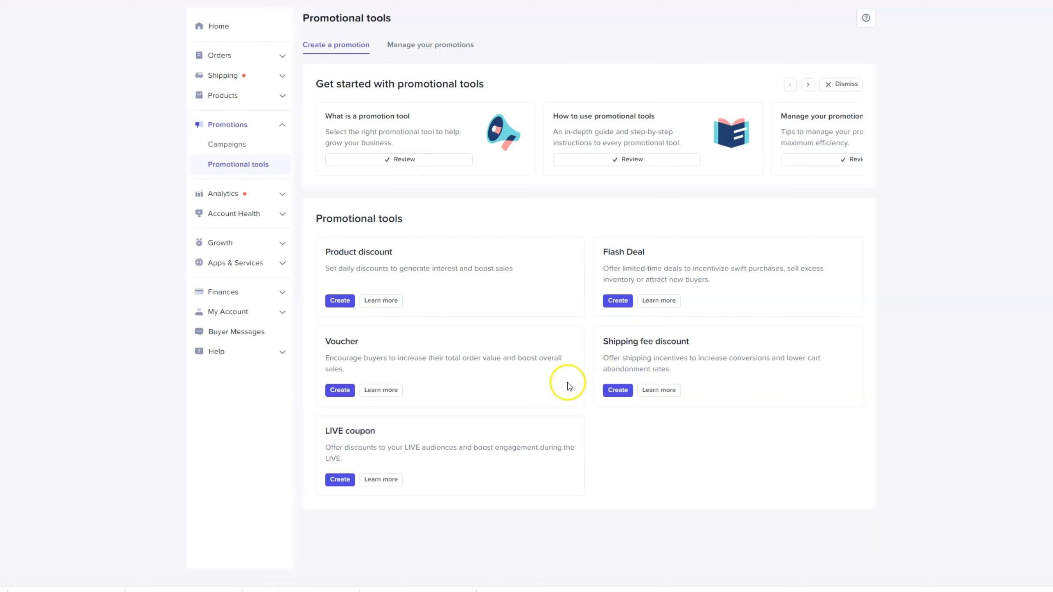
pyautogui.moveTo(414, 373)
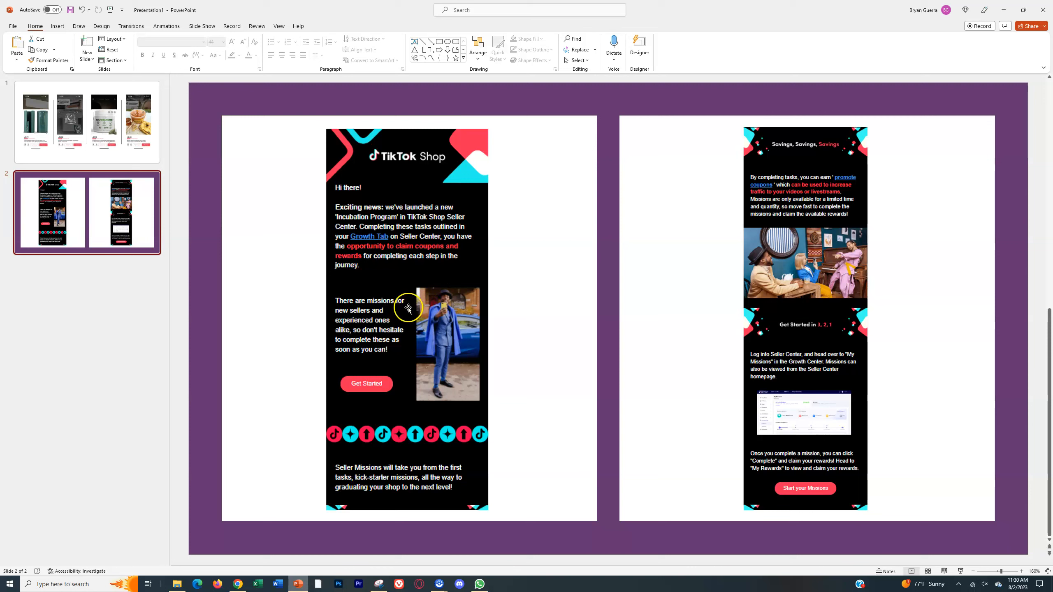
pyautogui.moveTo(339, 212)
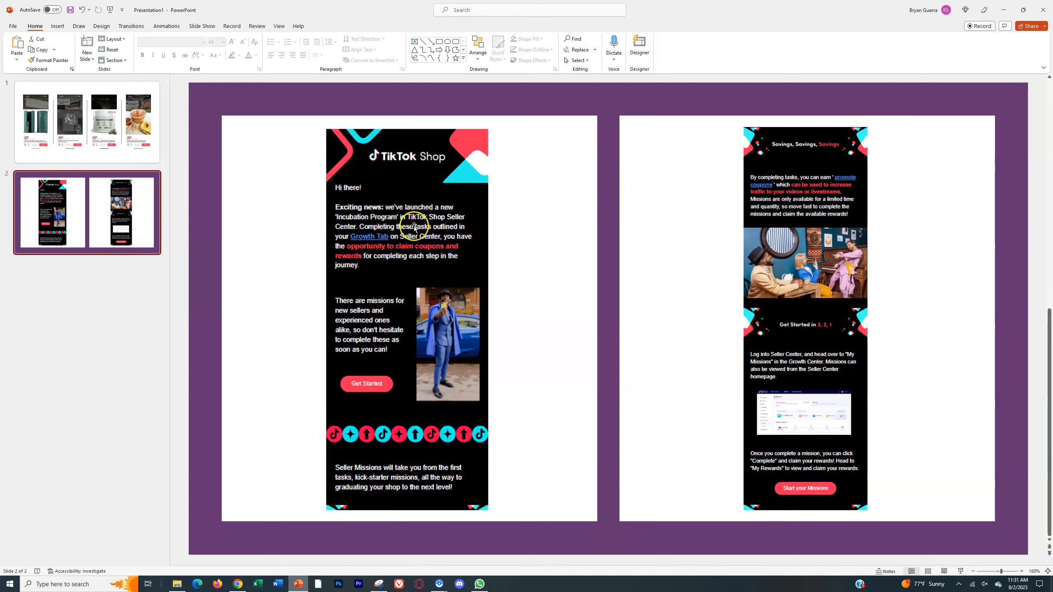
pyautogui.moveTo(362, 215)
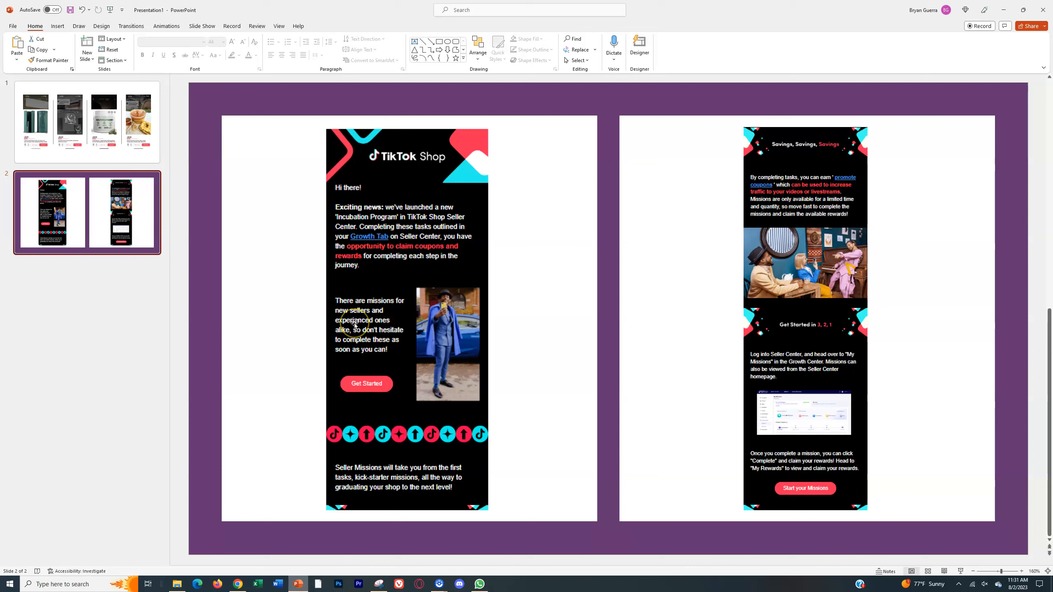
pyautogui.moveTo(303, 336)
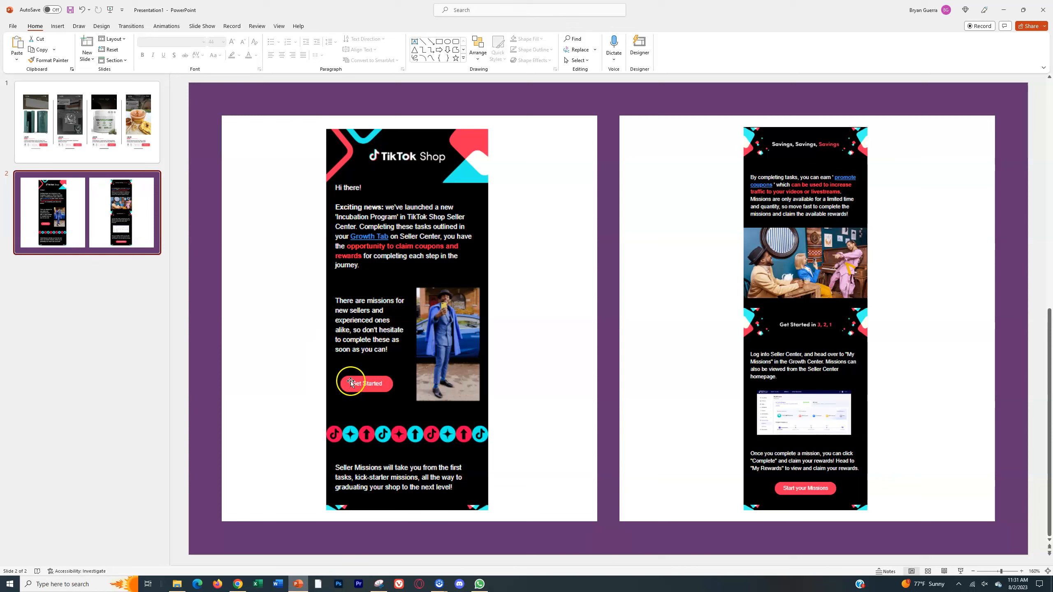
pyautogui.moveTo(414, 422)
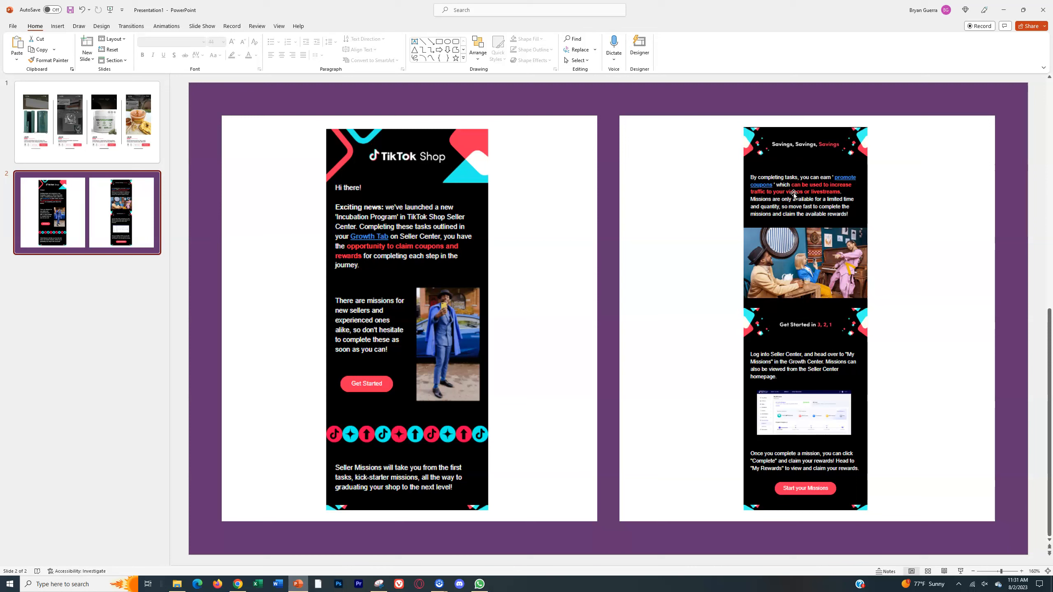
pyautogui.moveTo(814, 187)
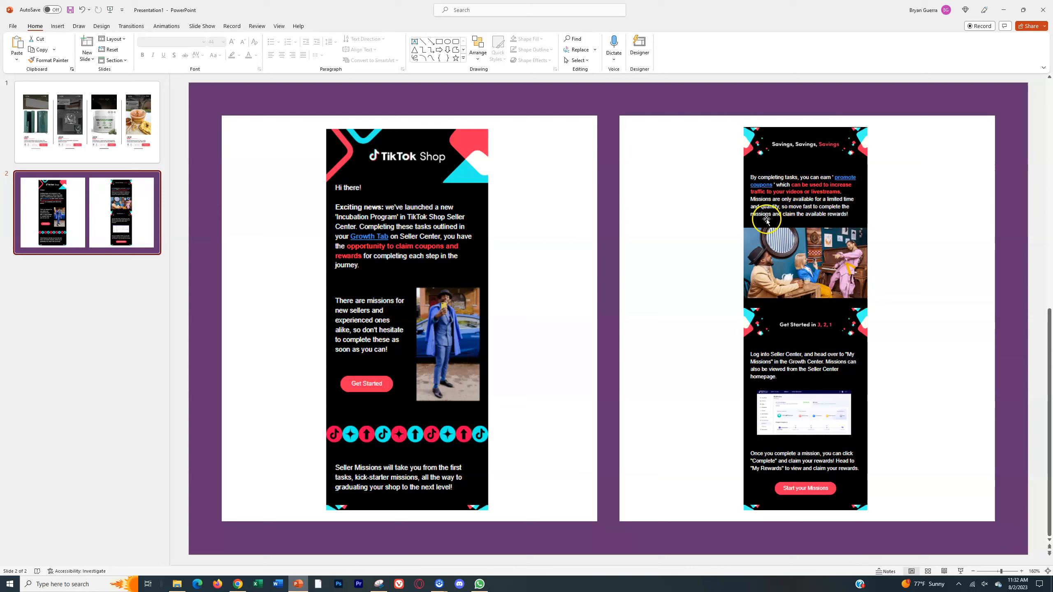
pyautogui.moveTo(825, 218)
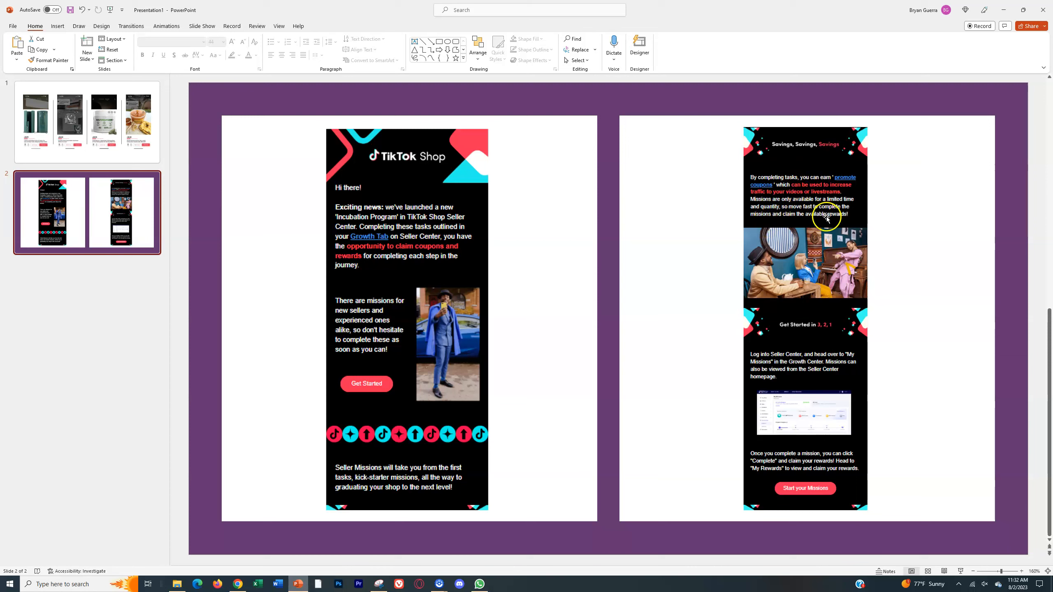
pyautogui.moveTo(843, 234)
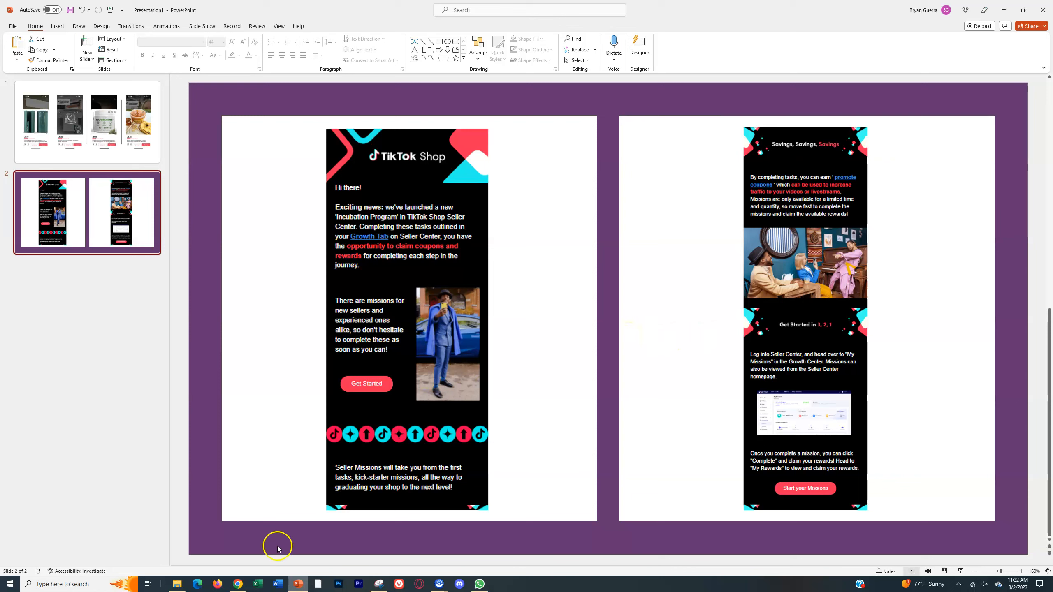
pyautogui.moveTo(563, 225)
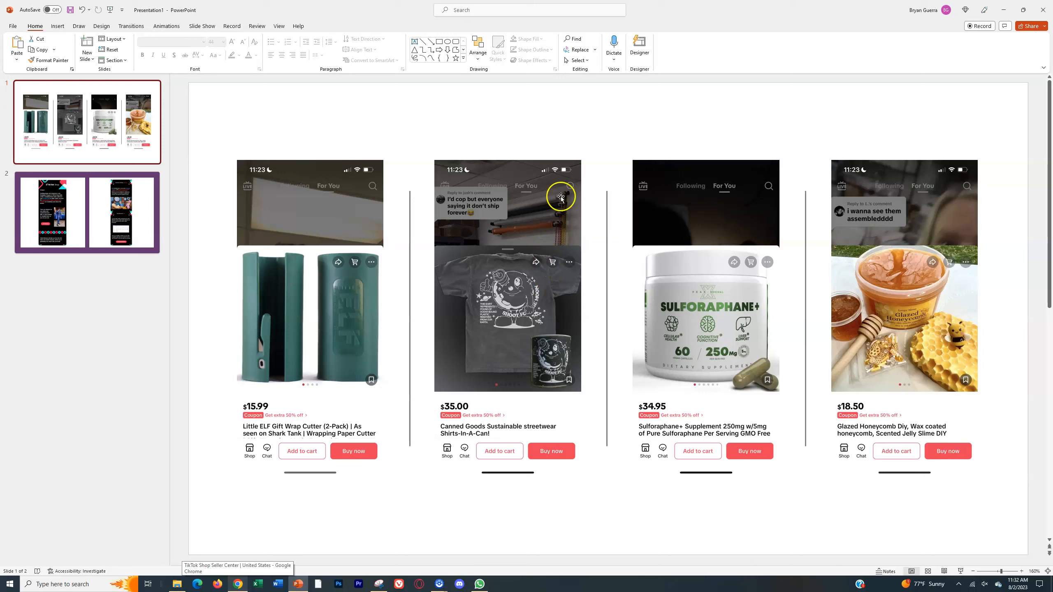
pyautogui.moveTo(499, 387)
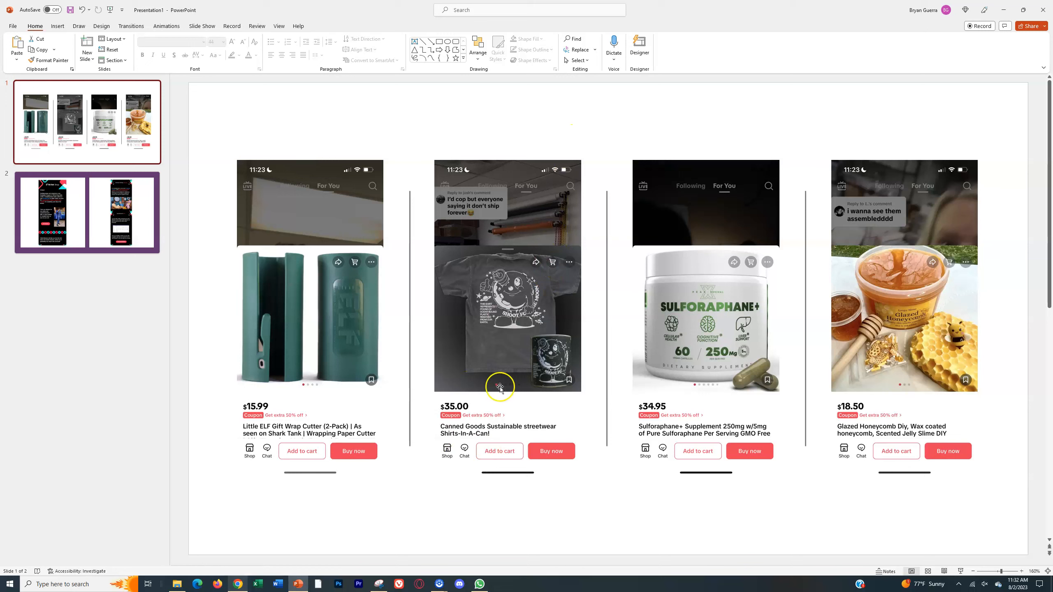
pyautogui.moveTo(511, 375)
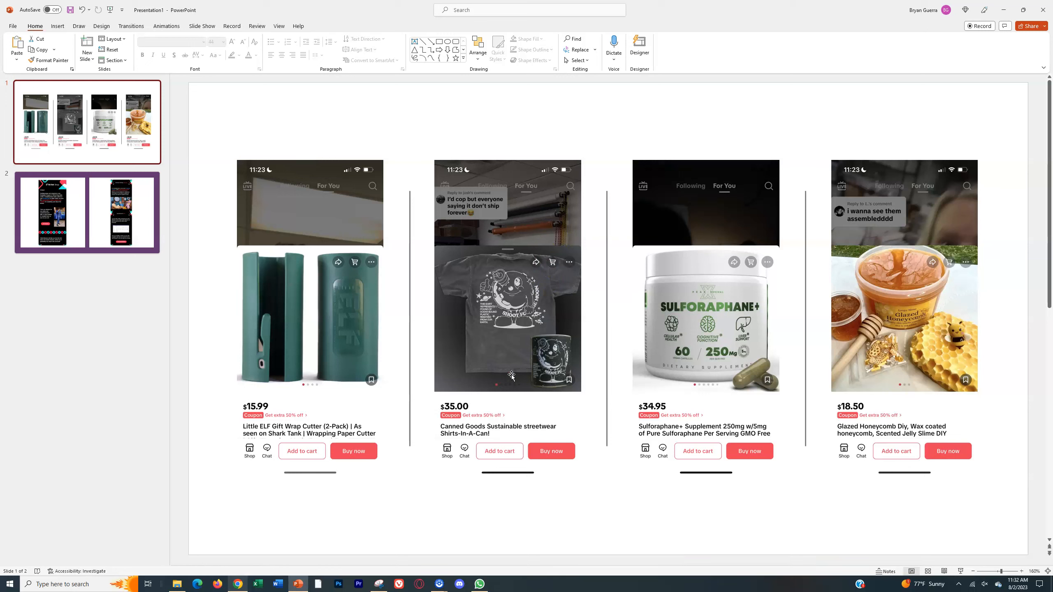